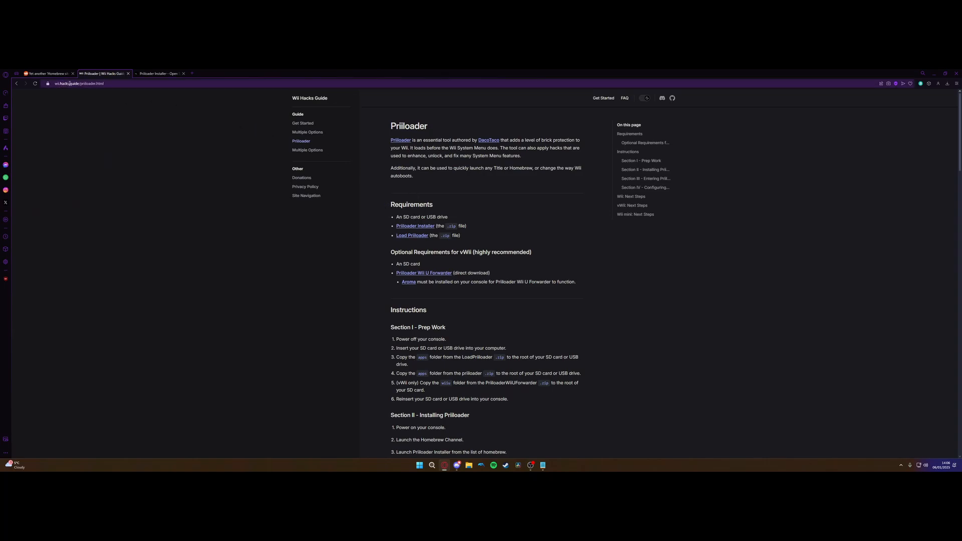
mouse_move(425, 244)
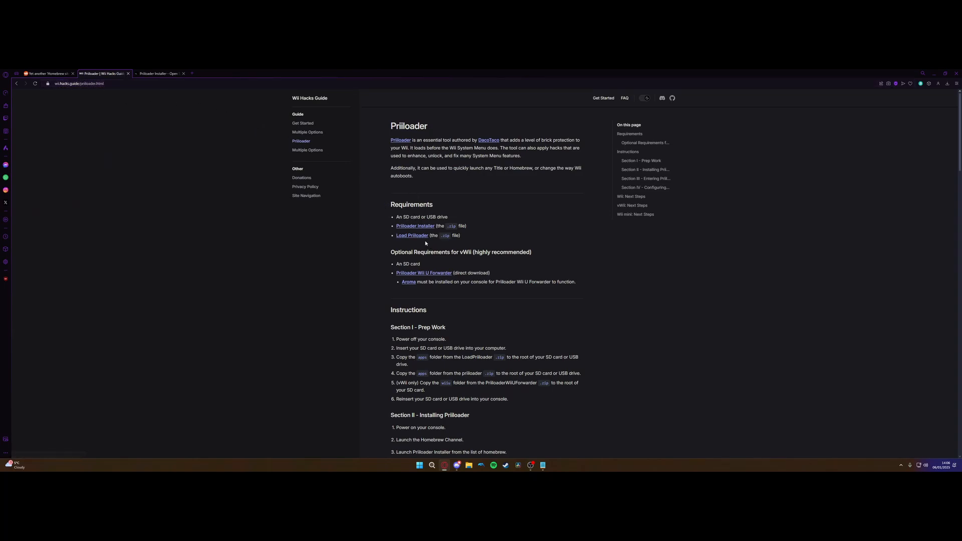
mouse_move(415, 225)
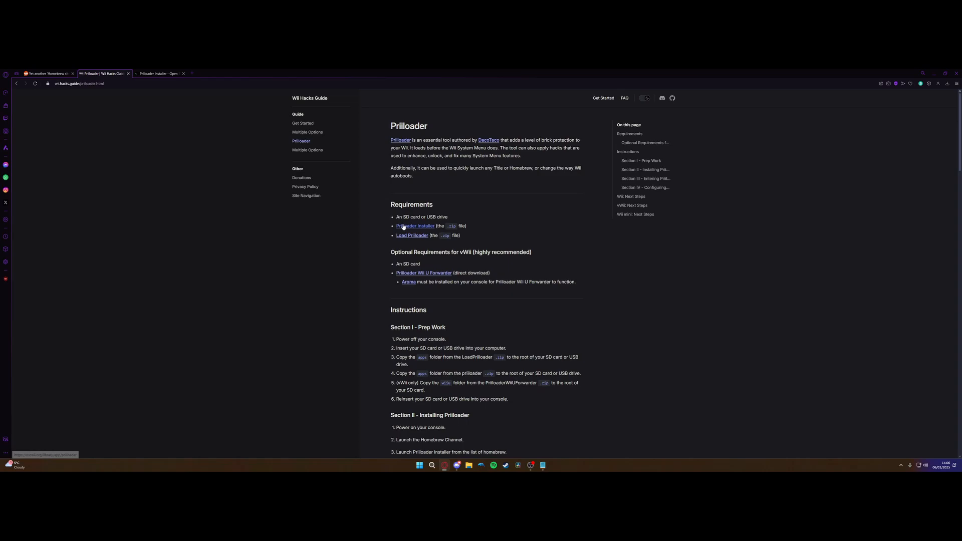
mouse_move(416, 249)
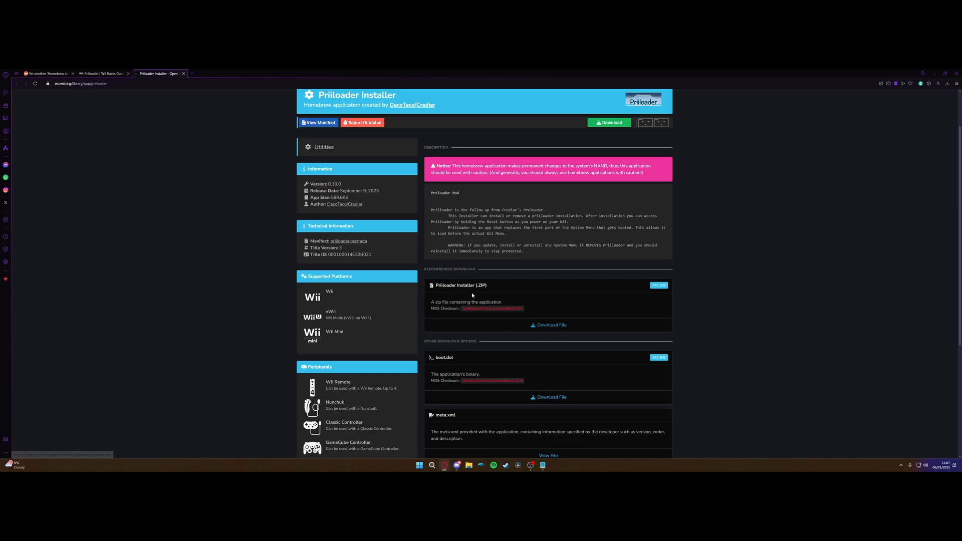
Step: Download the Priiloader Installer zip and show it in the Downloads folder
click(552, 325)
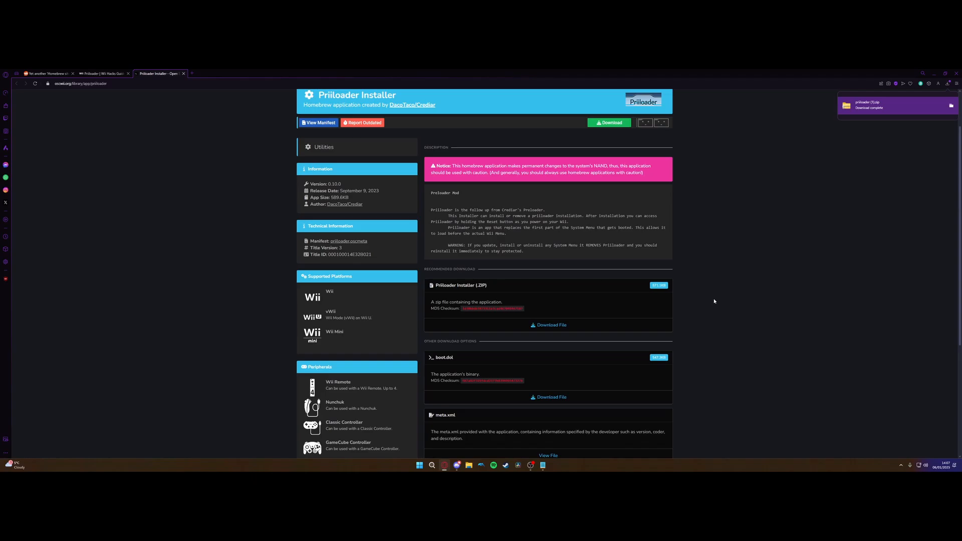
click(468, 464)
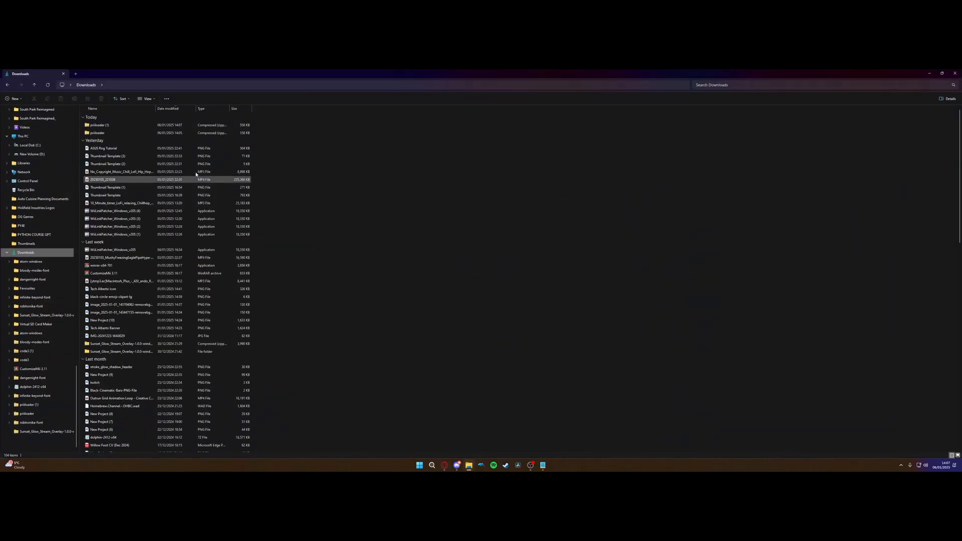
Step: Extract priiloader (1).zip into the suggested priiloader (1) folder in Downloads
click(98, 125)
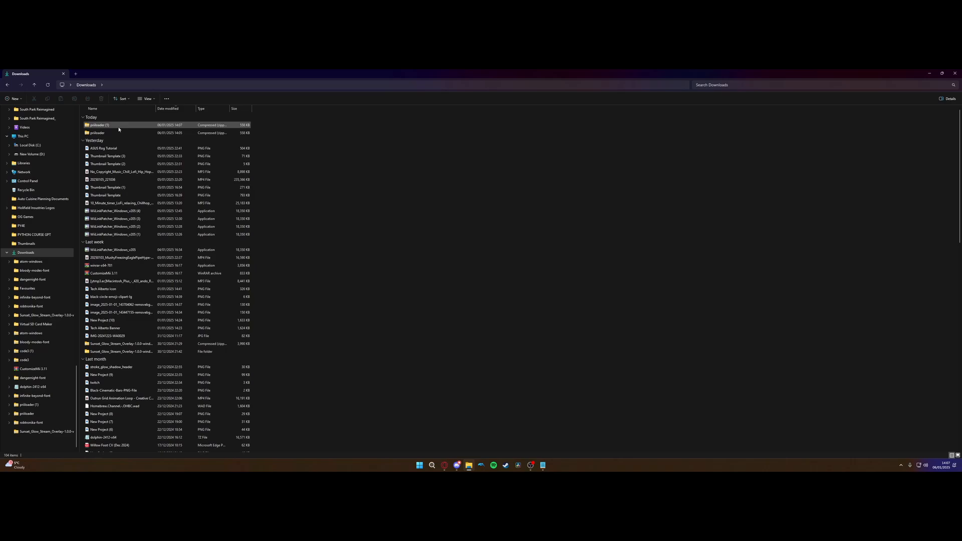
right_click(97, 126)
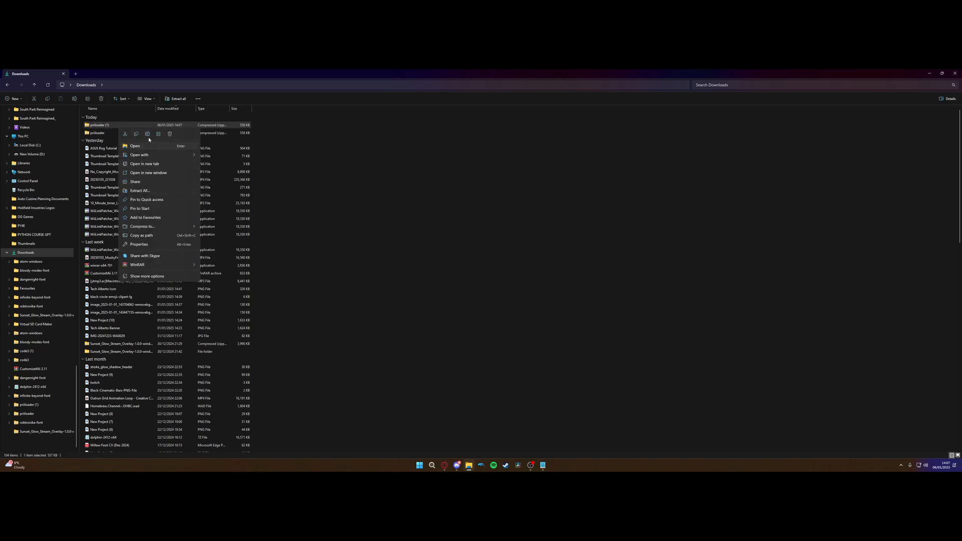
click(140, 191)
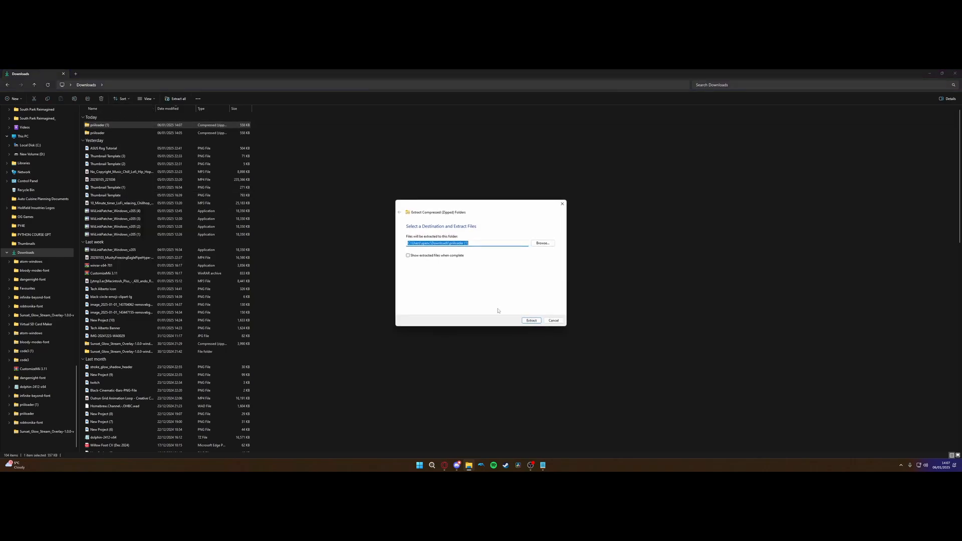
click(531, 320)
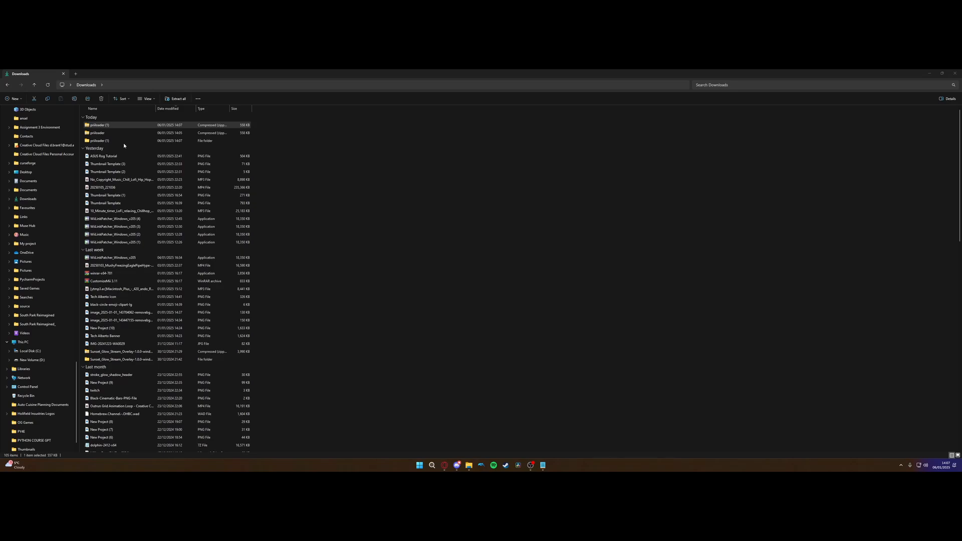
Step: Open the extracted priiloader (1) folder and then its apps folder
double_click(98, 124)
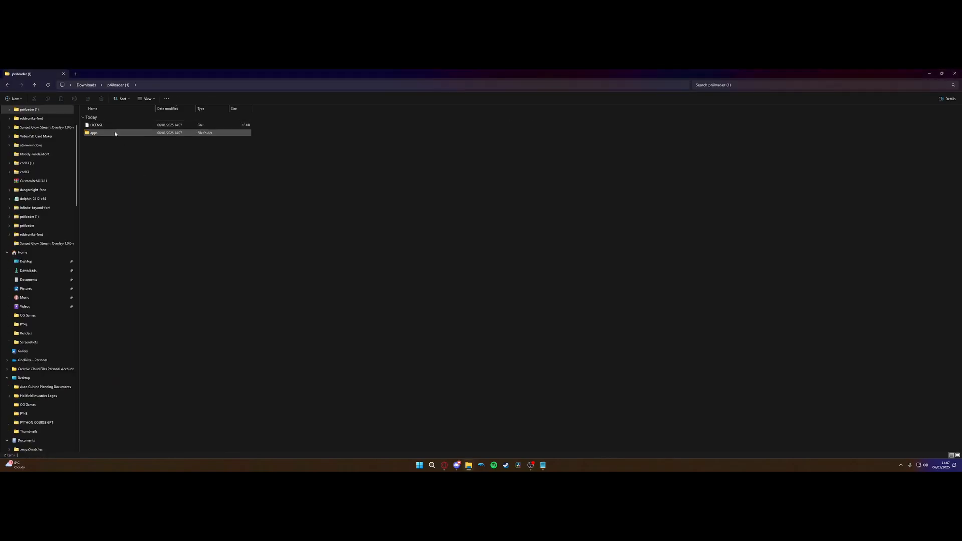
click(96, 124)
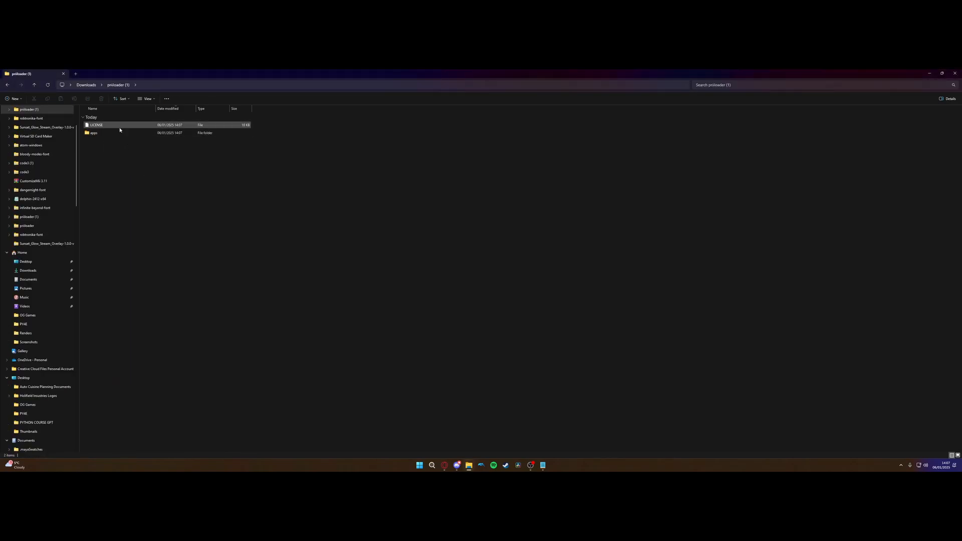
click(94, 132)
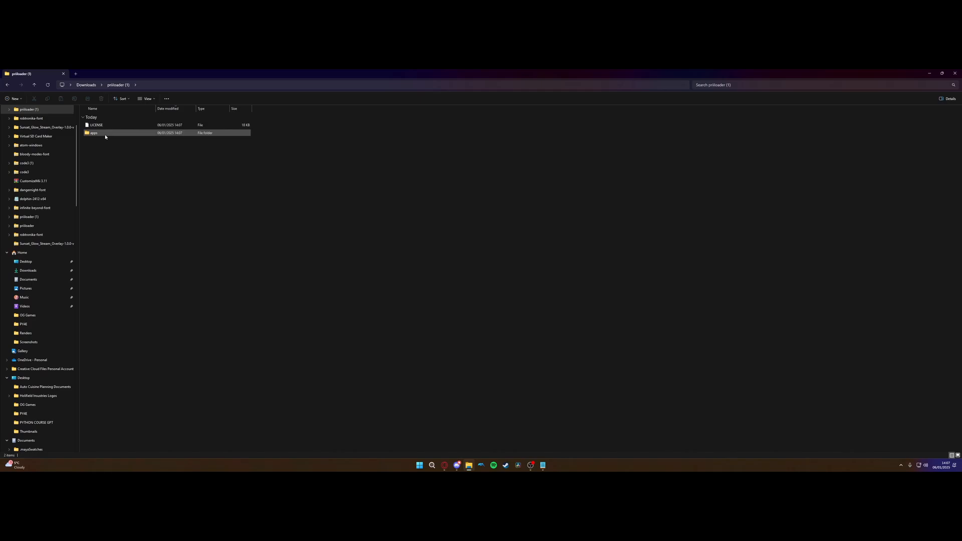
double_click(93, 133)
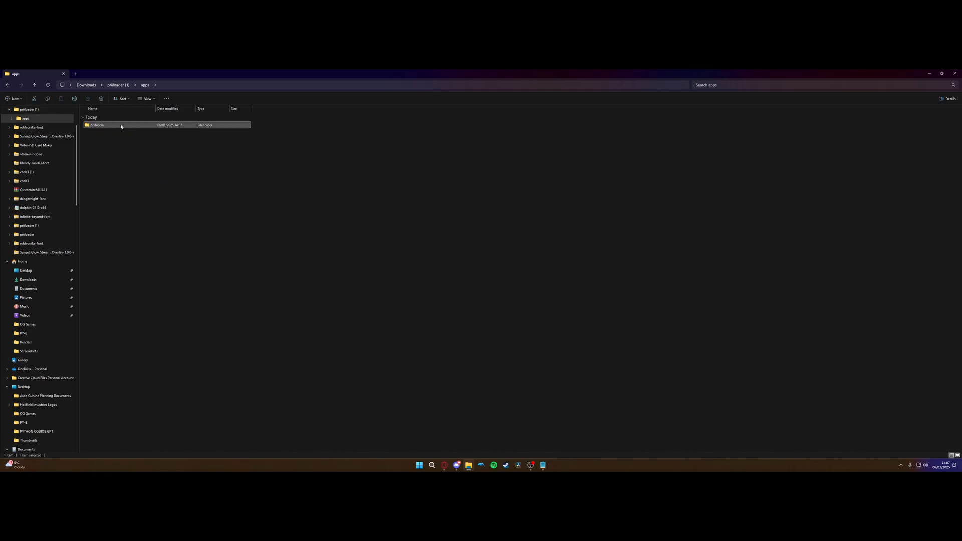
mouse_move(183, 160)
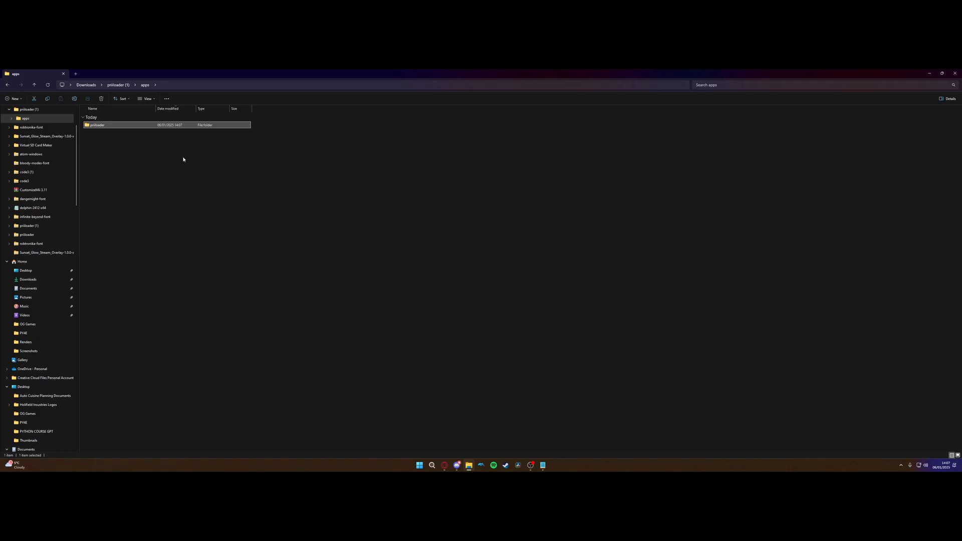